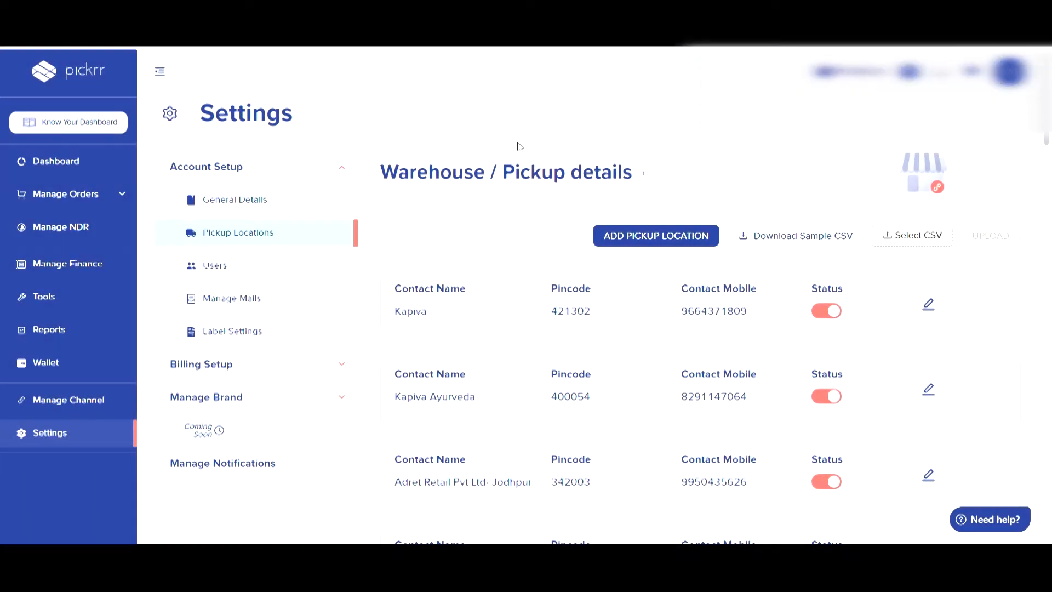
{"action": "mouse_move", "coordinate": [497, 237]}
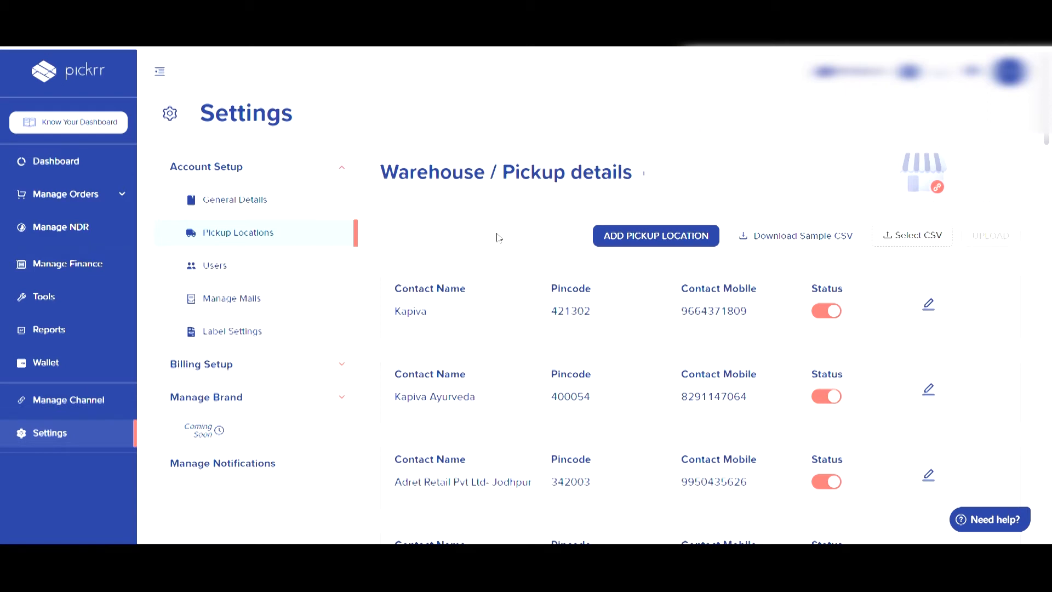
{"action": "mouse_move", "coordinate": [530, 248]}
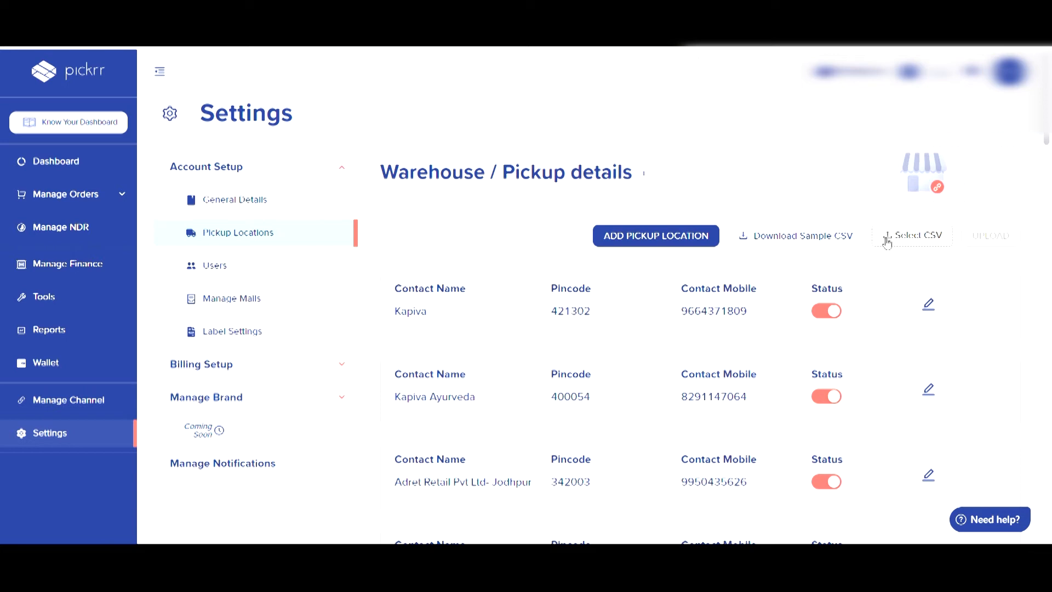
{"action": "mouse_move", "coordinate": [924, 240]}
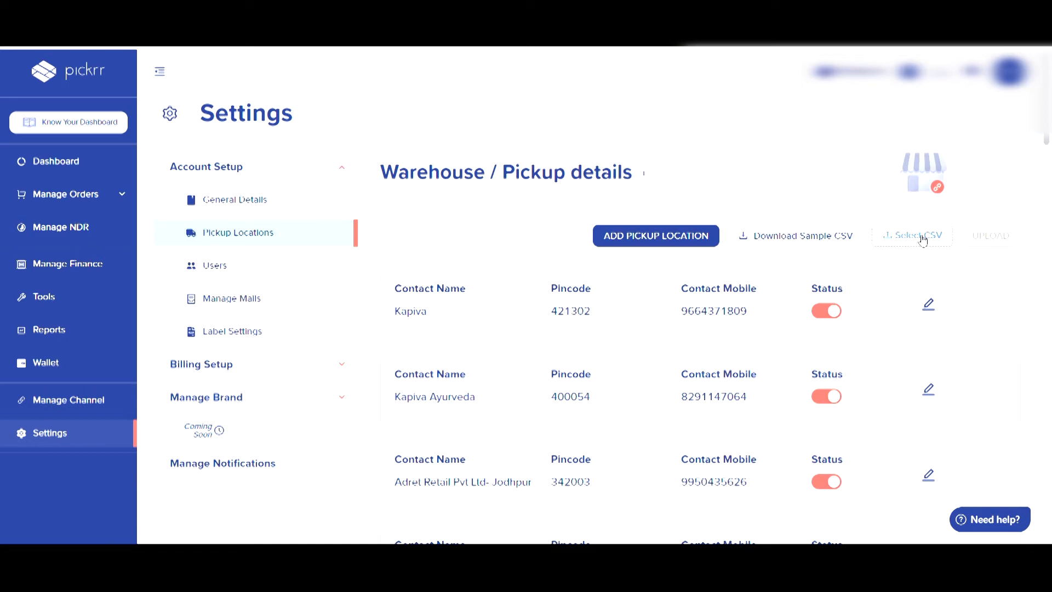
{"action": "mouse_move", "coordinate": [660, 303]}
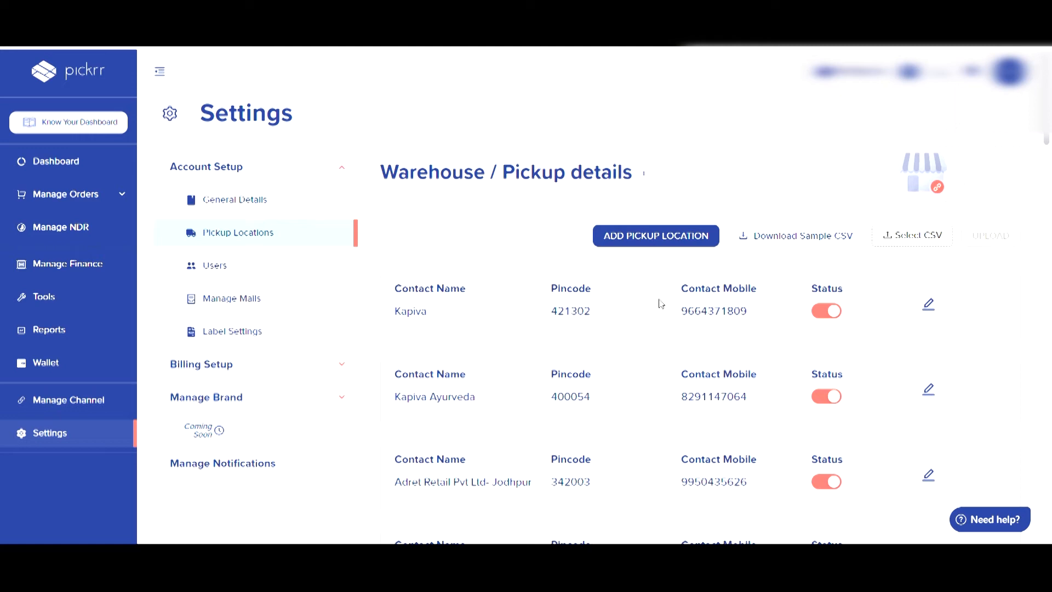
{"action": "mouse_move", "coordinate": [653, 410]}
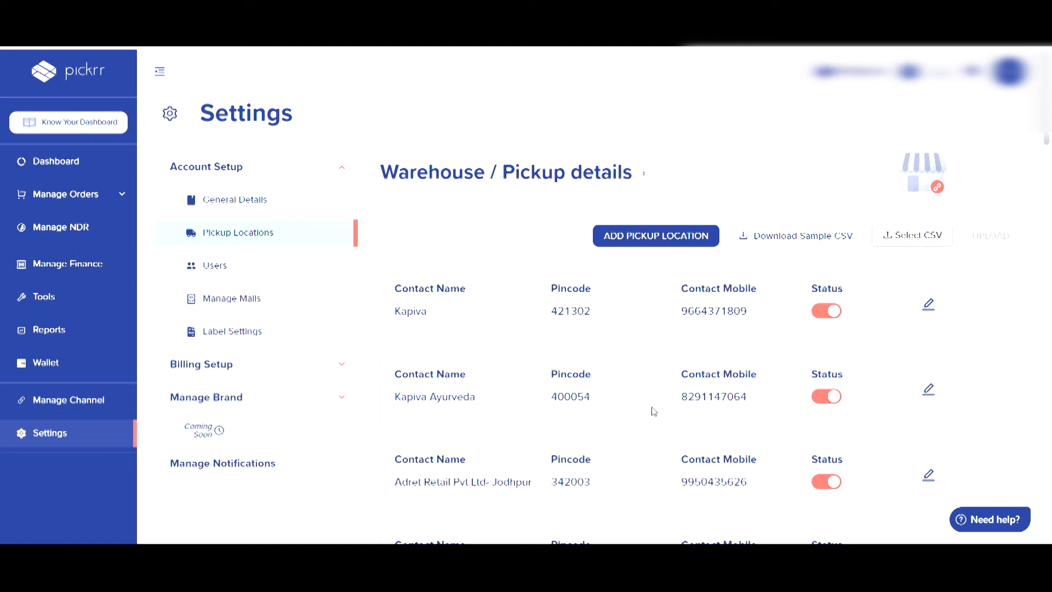
{"action": "mouse_move", "coordinate": [780, 253]}
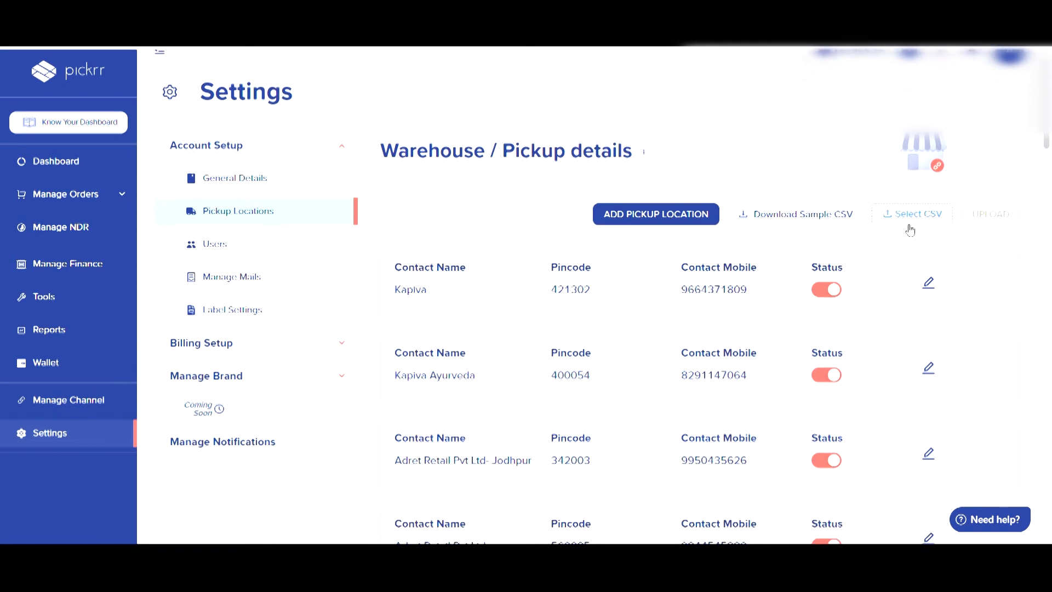
{"action": "mouse_move", "coordinate": [738, 176]}
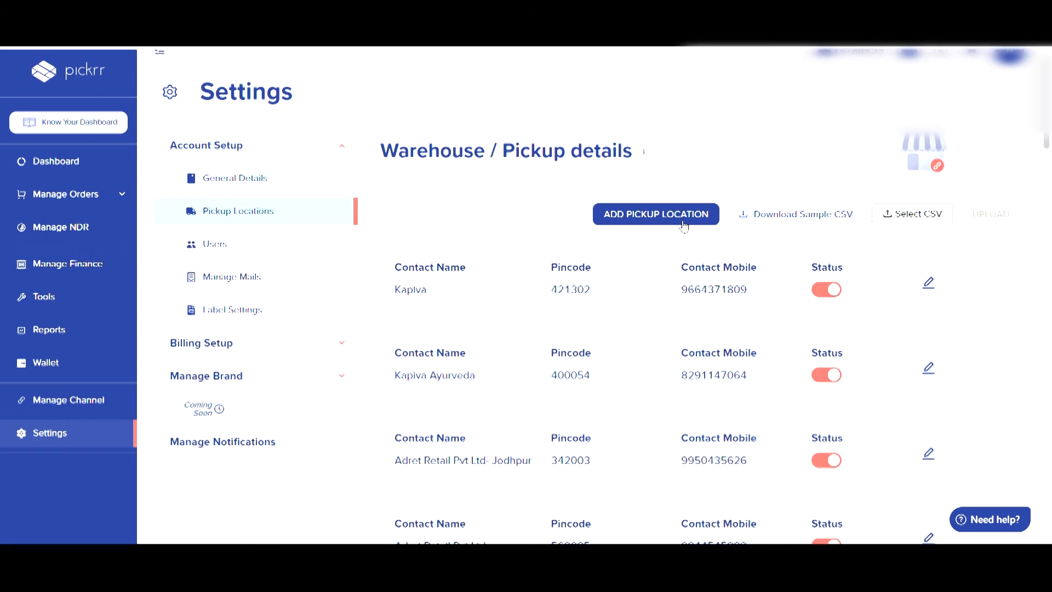
Step: Scroll the pickup locations list and open the Kapiva (421302) location for editing
{"action": "scroll", "scroll_direction": "up", "scroll_amount": 3}
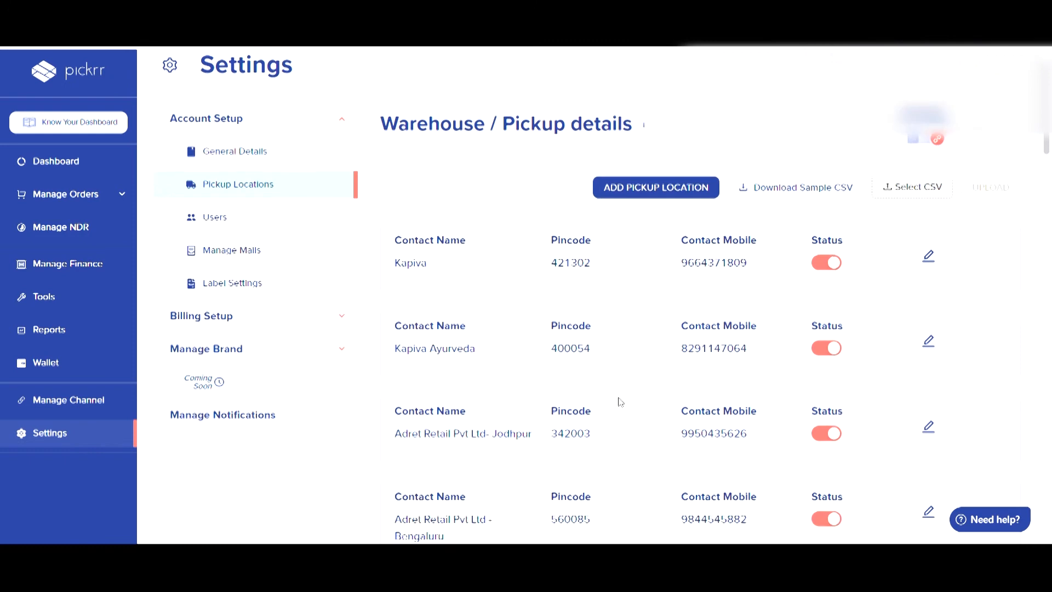
{"action": "scroll", "scroll_direction": "up", "scroll_amount": 3}
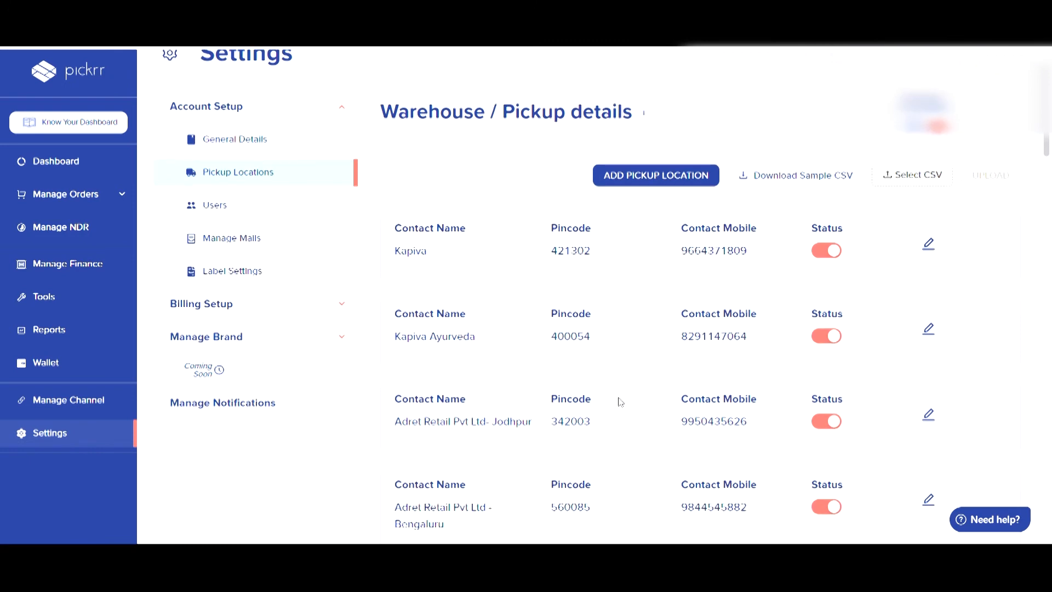
{"action": "mouse_move", "coordinate": [636, 351]}
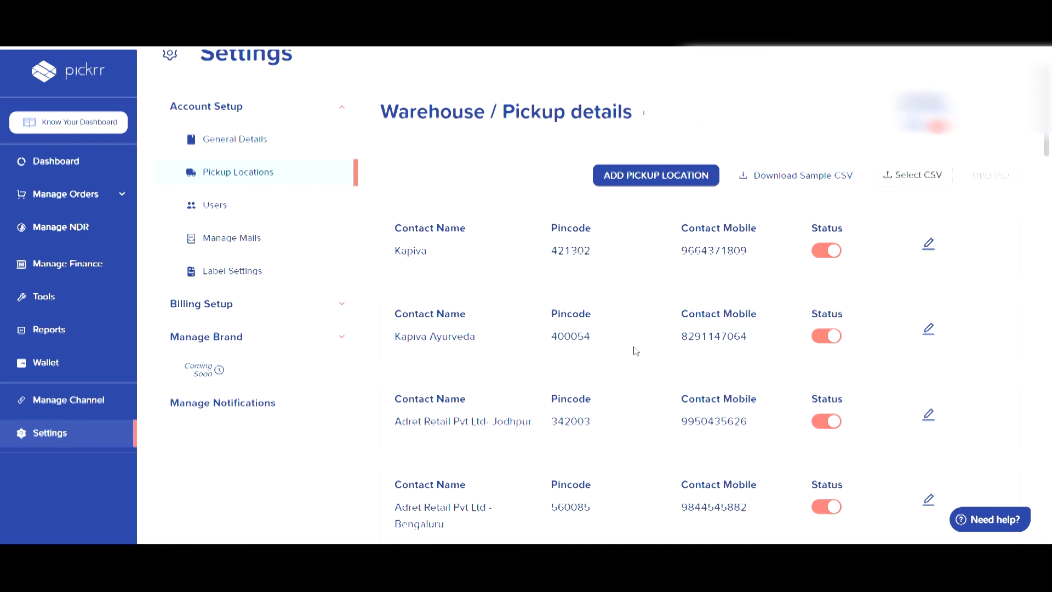
{"action": "scroll", "scroll_direction": "down", "scroll_amount": 3}
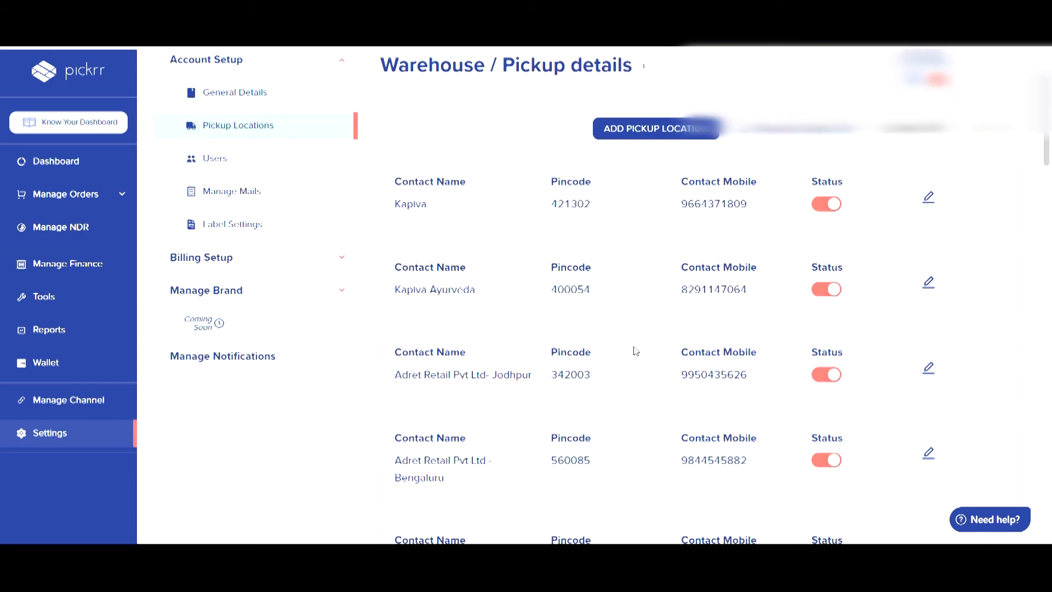
{"action": "mouse_move", "coordinate": [827, 309]}
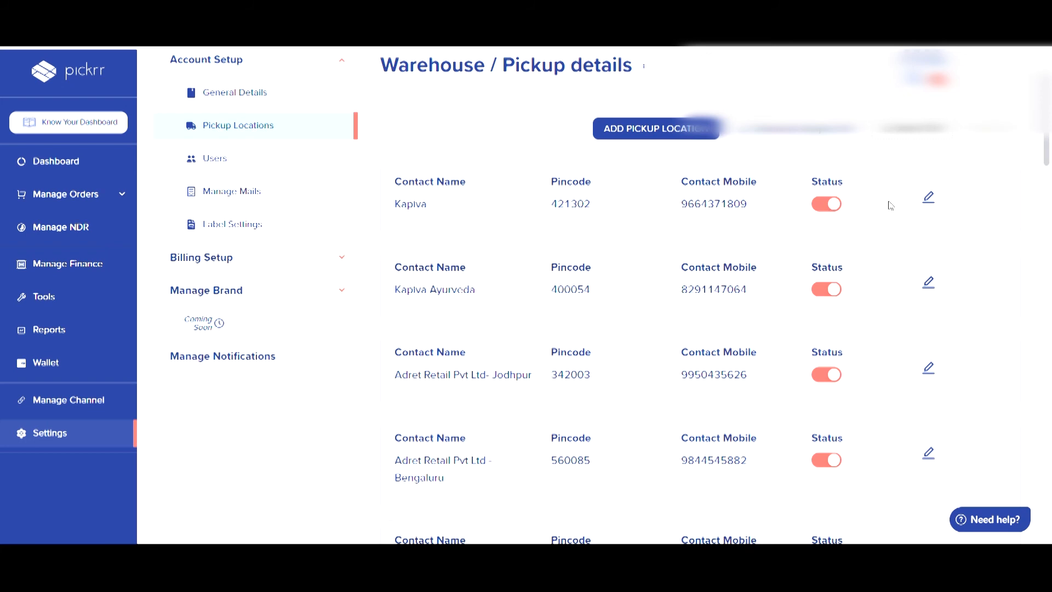
{"action": "left_click", "coordinate": [927, 197]}
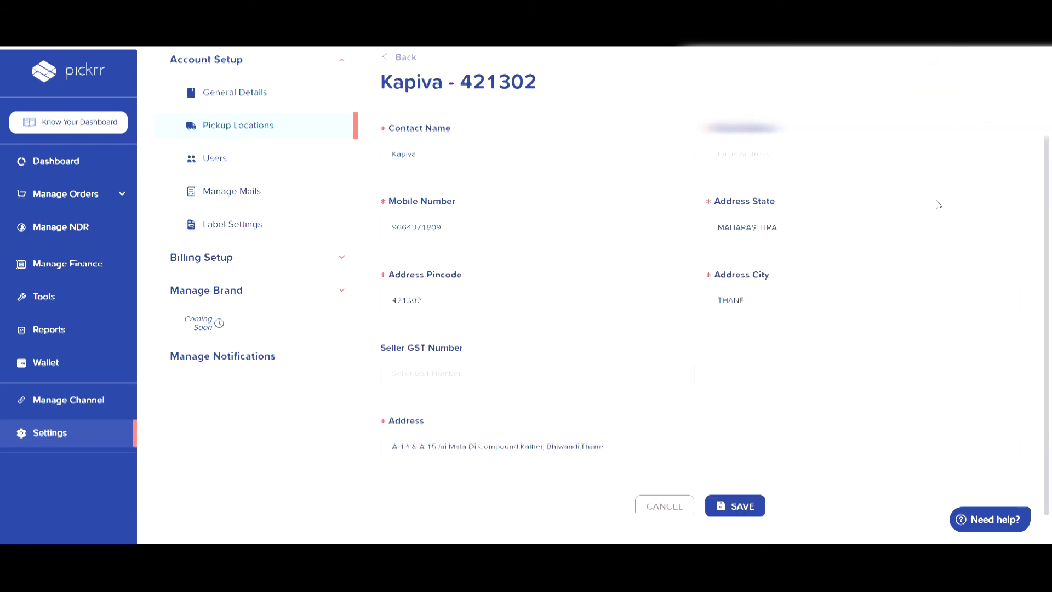
{"action": "mouse_move", "coordinate": [754, 271]}
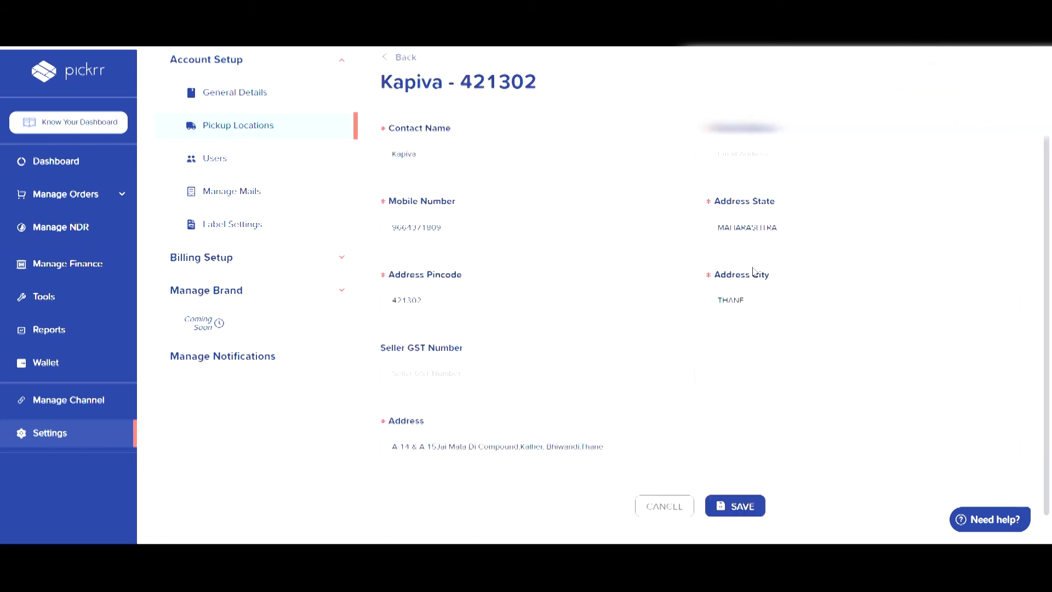
{"action": "mouse_move", "coordinate": [730, 263]}
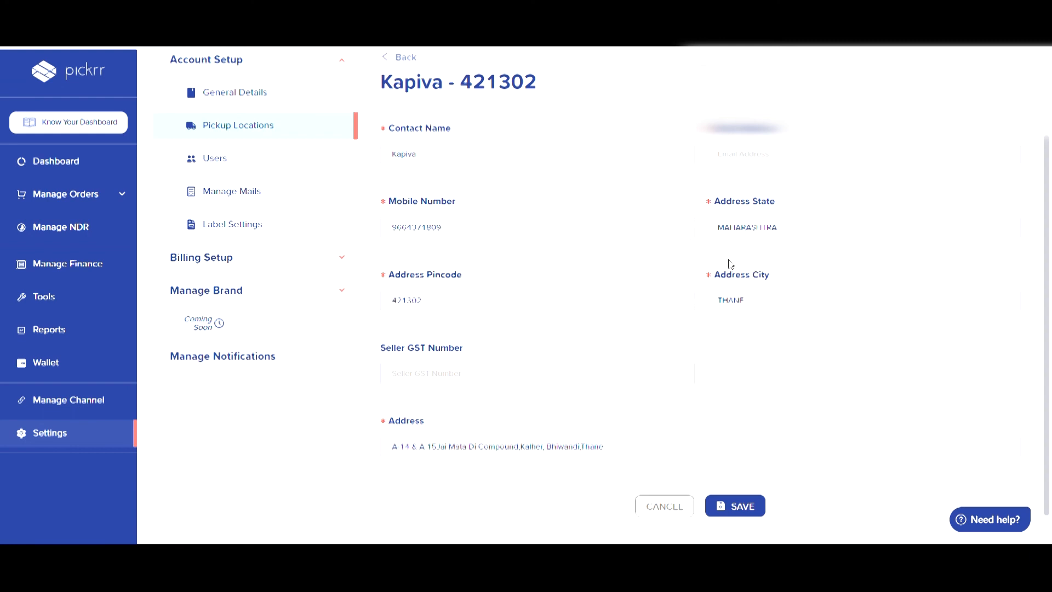
{"action": "mouse_move", "coordinate": [719, 197]}
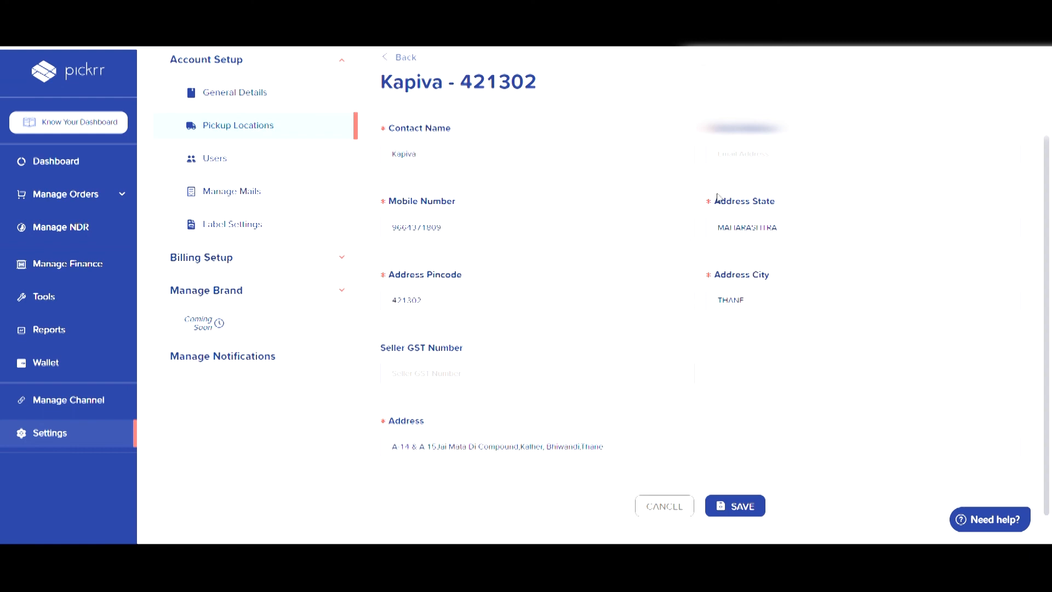
{"action": "mouse_move", "coordinate": [790, 285]}
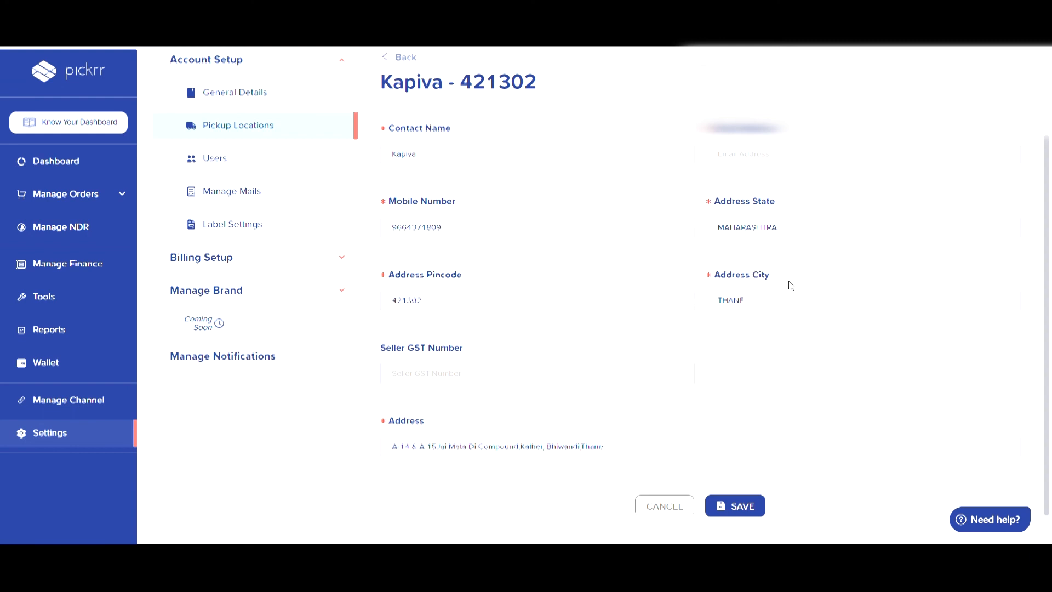
{"action": "mouse_move", "coordinate": [604, 427]}
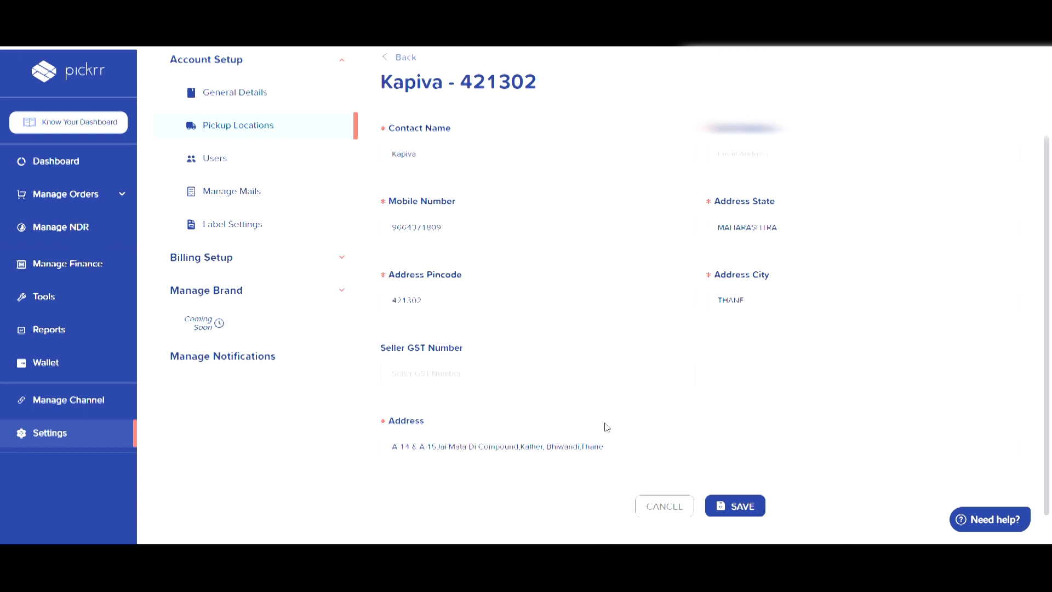
{"action": "mouse_move", "coordinate": [664, 507]}
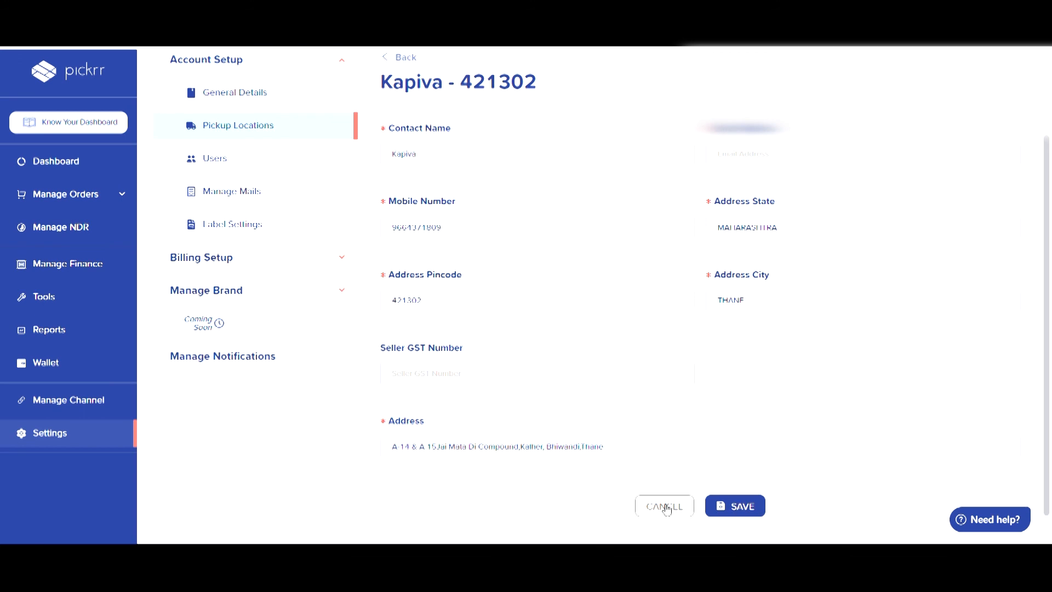
Step: Cancel the Kapiva edit form without saving, returning to the Warehouse / Pickup details list
{"action": "left_click", "coordinate": [663, 505]}
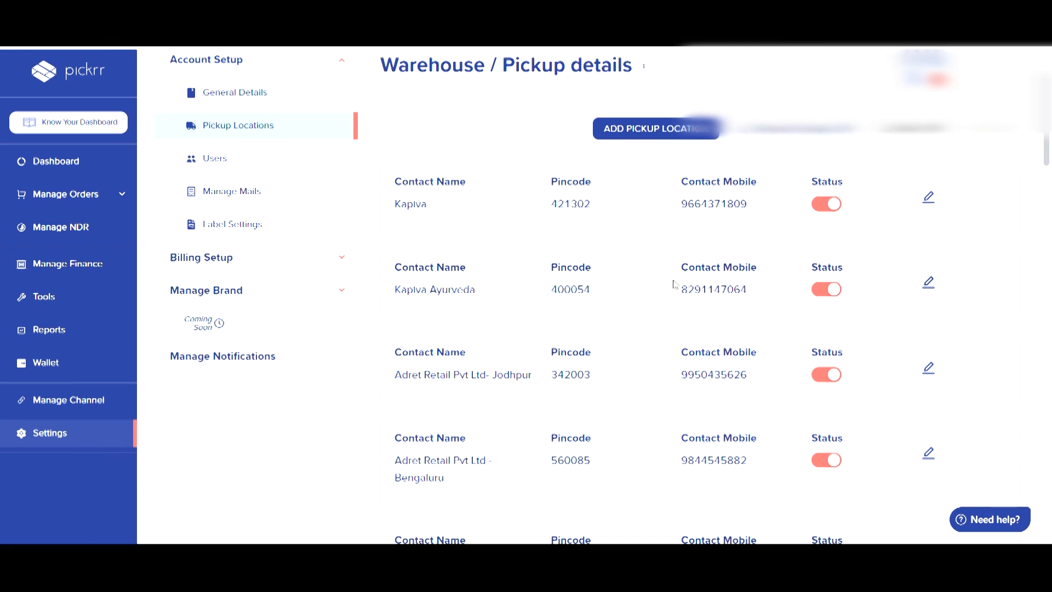